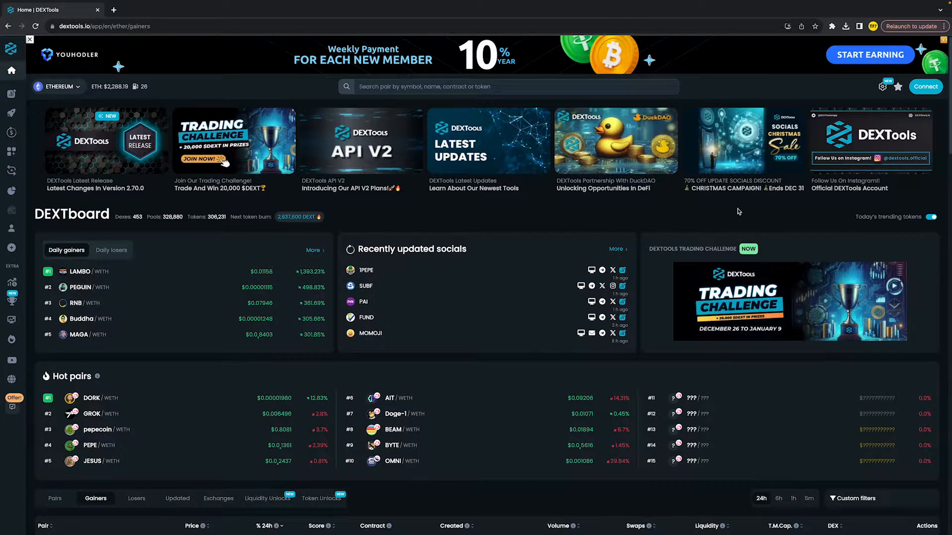
pyautogui.moveTo(129, 95)
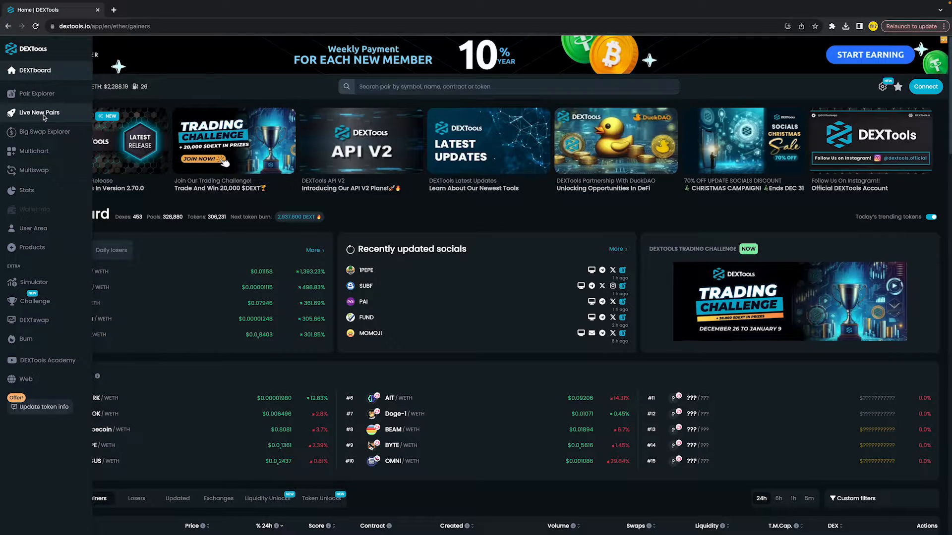
# - Switch the Live New Pairs list to the Solana chain and browse the newly listed pairs
pyautogui.click(40, 112)
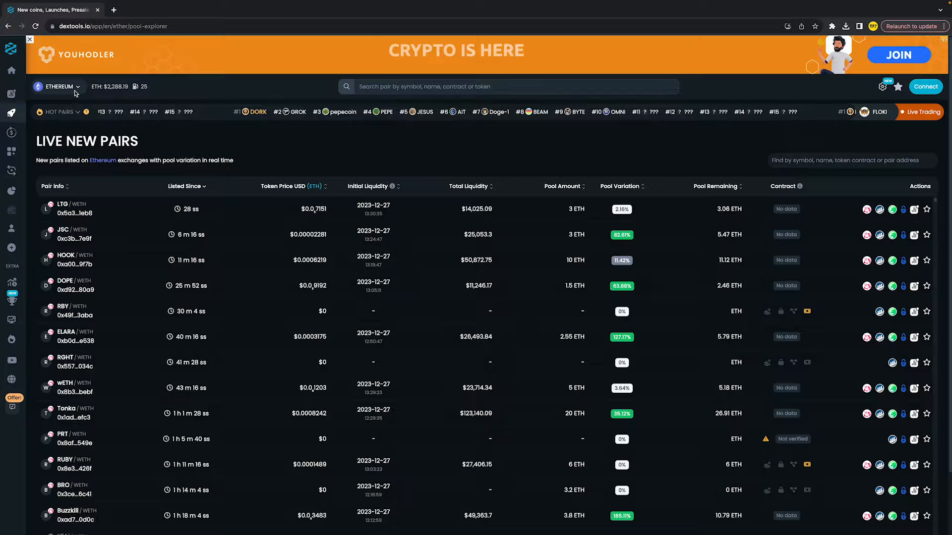
pyautogui.click(58, 86)
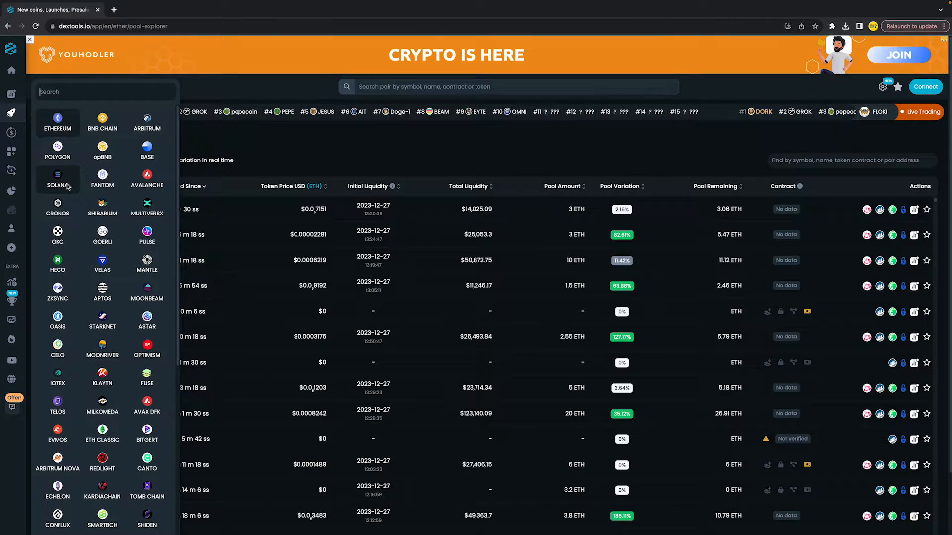
pyautogui.click(58, 179)
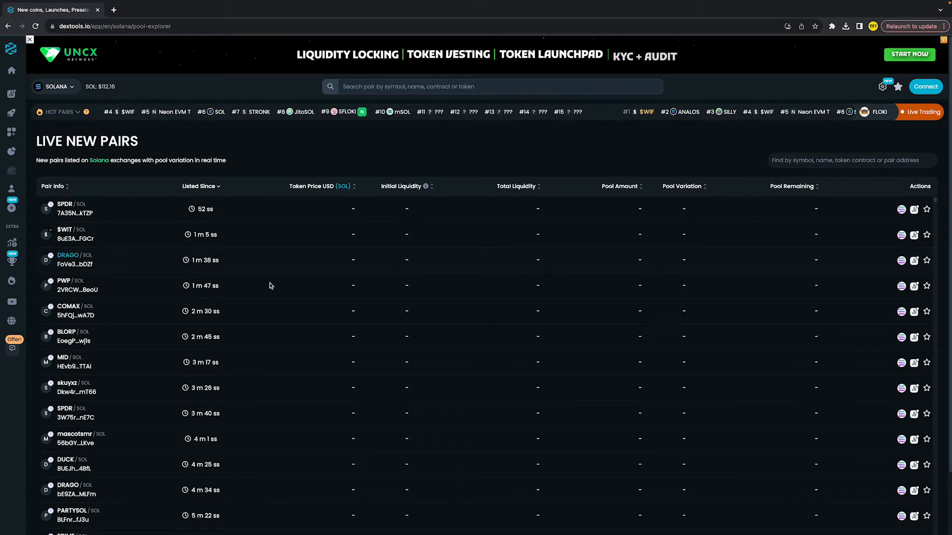
pyautogui.scroll(-3)
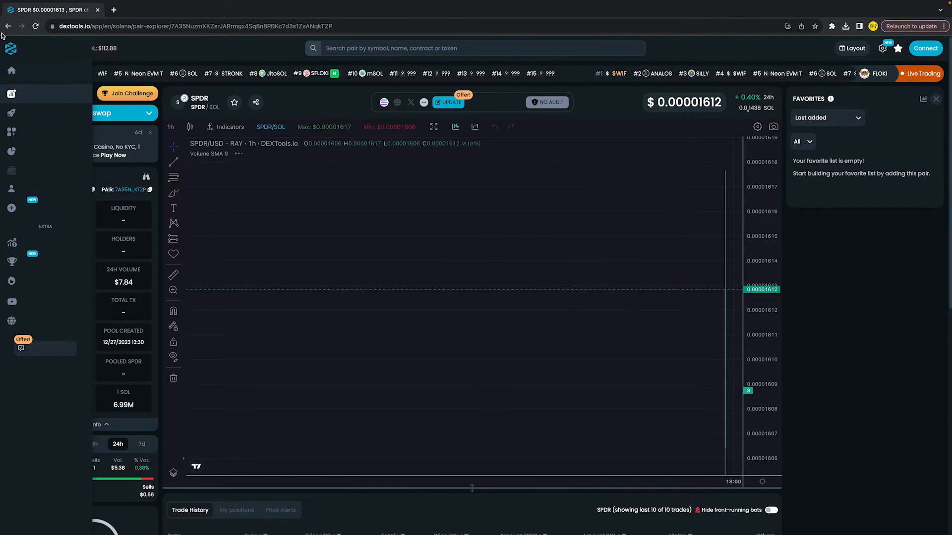
pyautogui.click(11, 113)
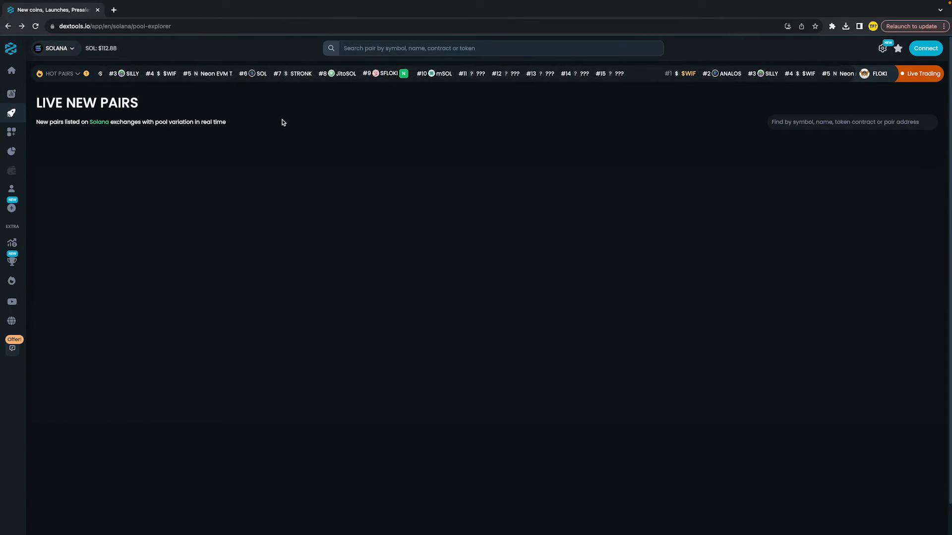